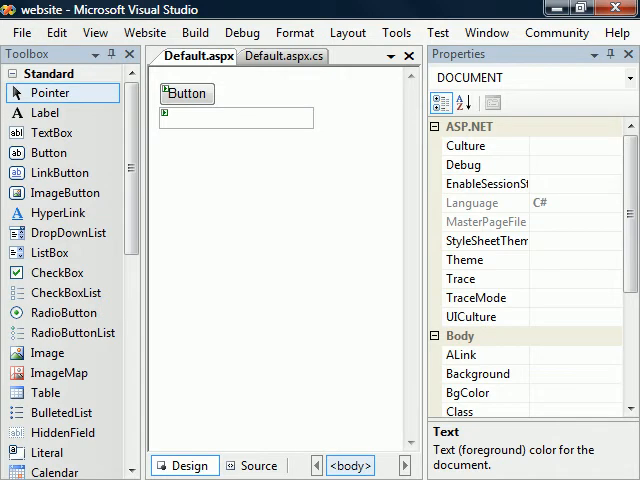
Show the event list for myTextBox in the Properties window.
left_click(235, 118)
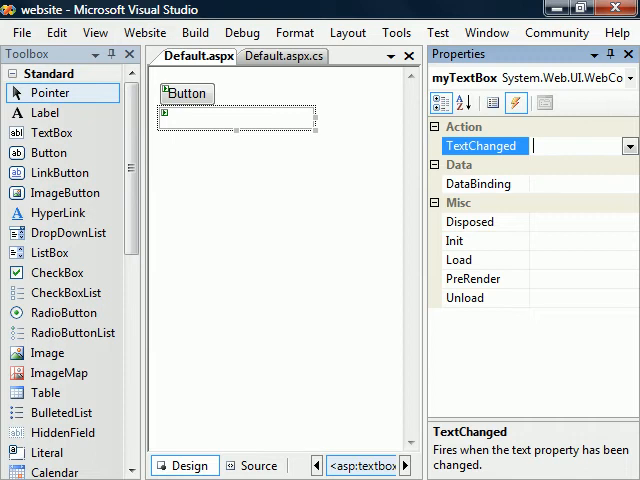
Add a TextChanged handler setting myButton.Text to myTextBox.Text.
double_click(483, 146)
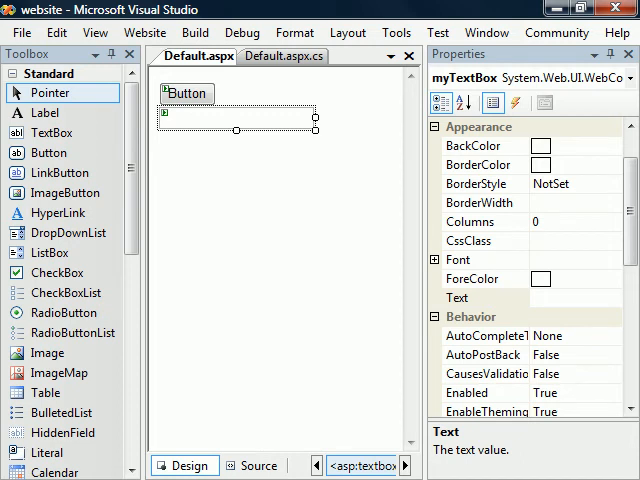
Set myTextBox's AutoPostBack property to True.
left_click(599, 355)
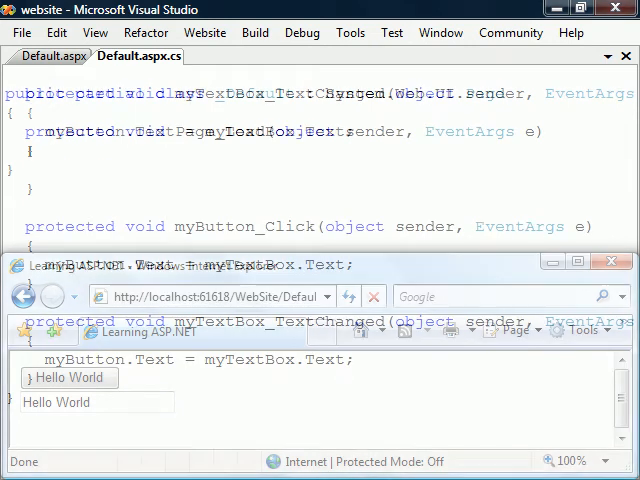
In Page_Load, add myTextBox.Text = ""; guarded by if(Page.IsPostBack == false).
left_click(611, 261)
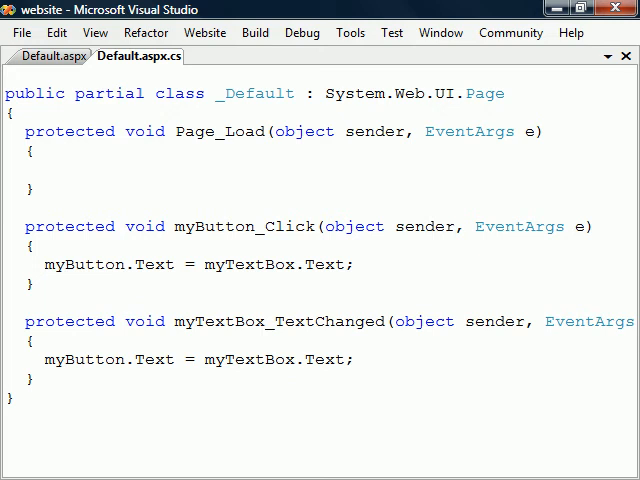
type("myTextBox.Text = \"\";")
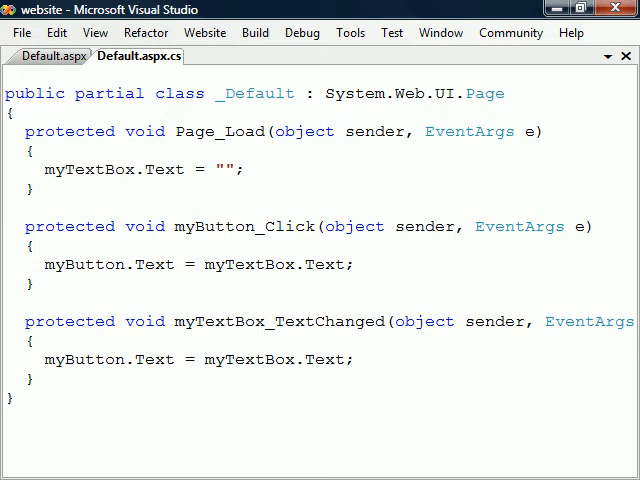
type("if(Page.IsPostBack == false)")
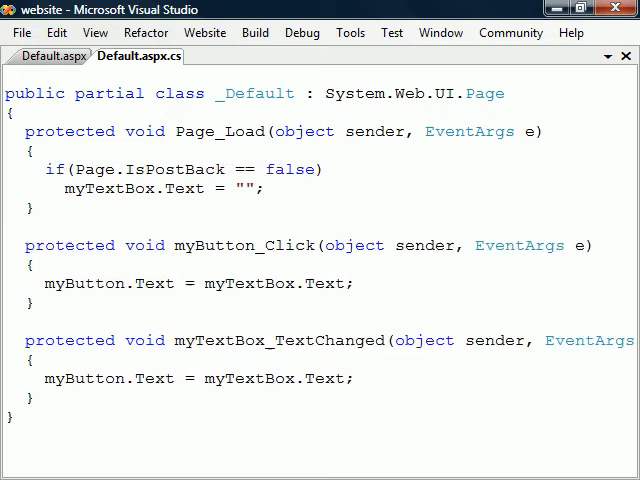